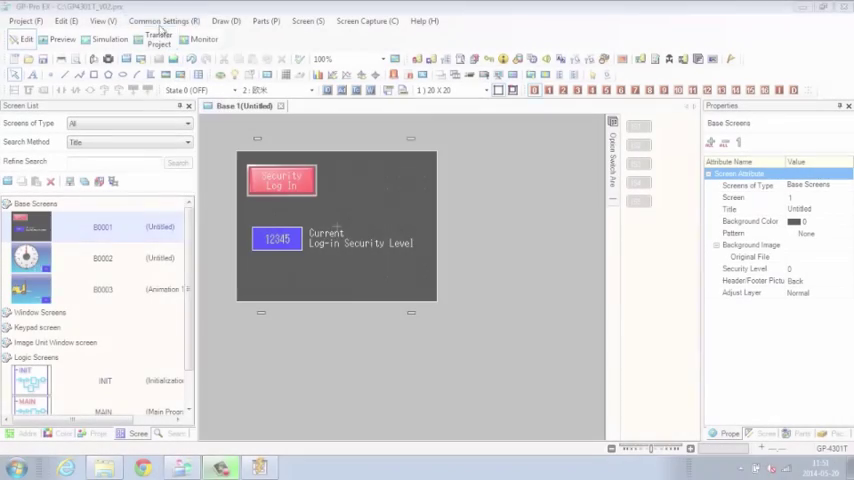
Step: Review the project's security password settings and run the project in simulation
left_click(164, 20)
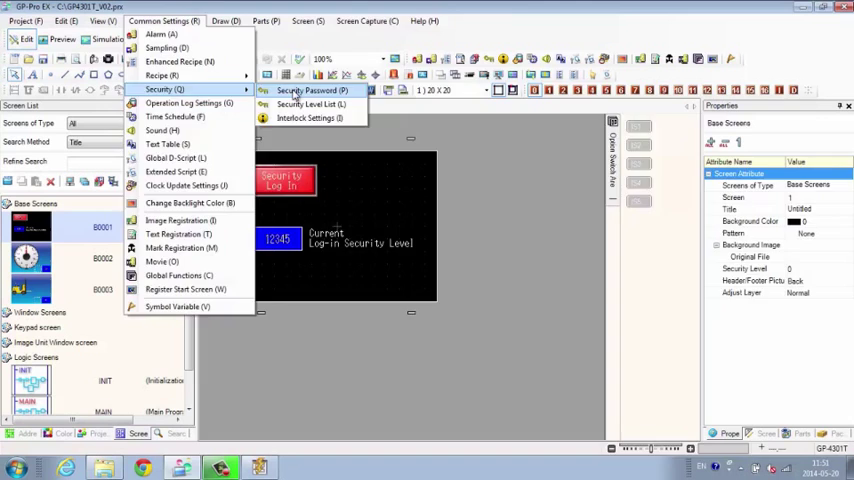
left_click(312, 90)
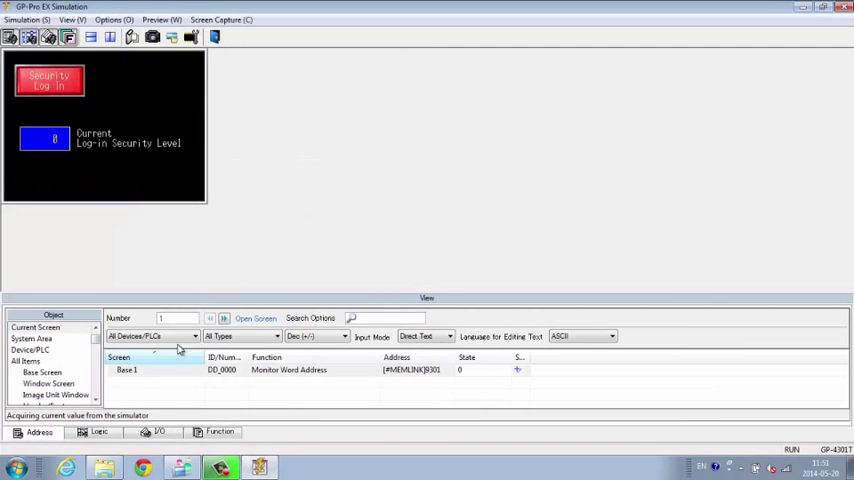
Step: Log in through the Security switch as user 15, reaching security level 8
left_click(48, 80)
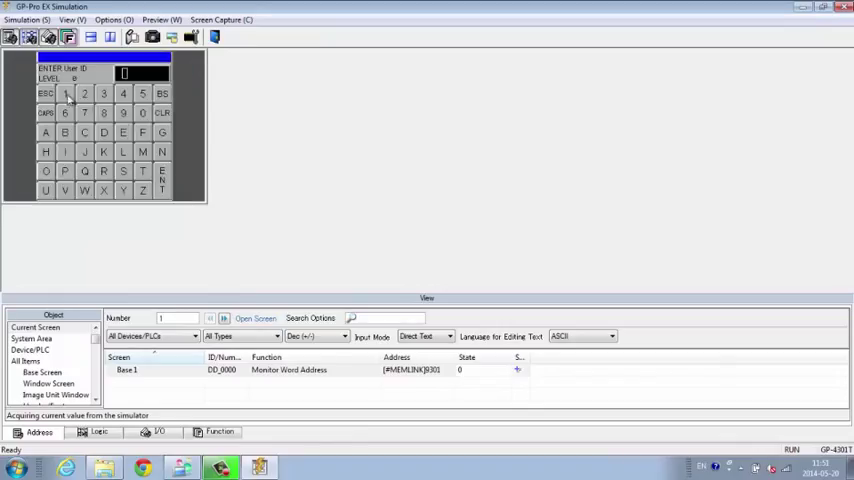
left_click(64, 92)
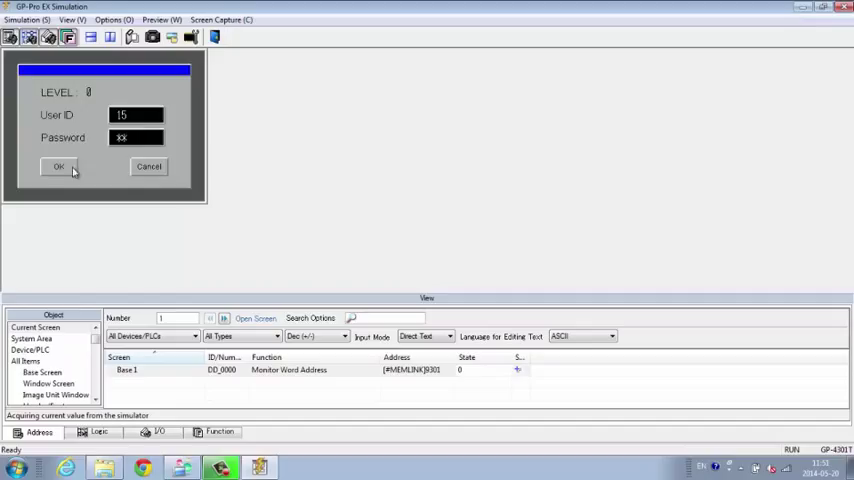
left_click(58, 166)
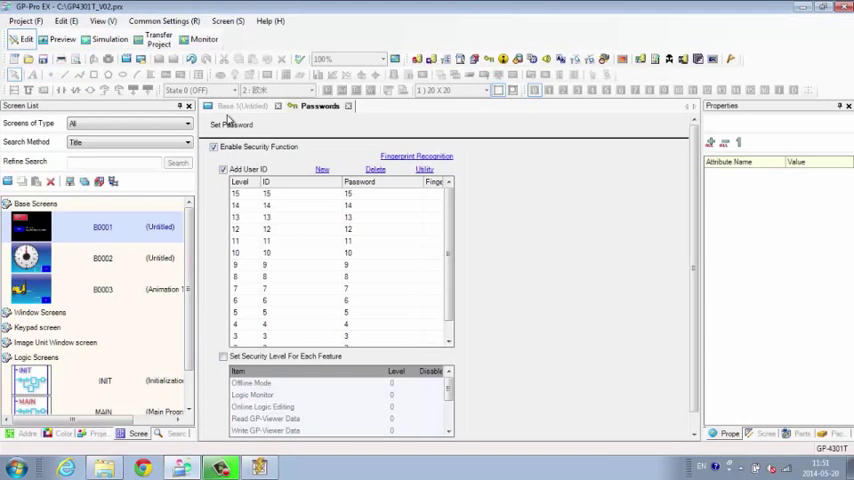
Step: Make the switch a Security special switch writing Password Settings (File) in Overwrite mode
left_click(240, 106)
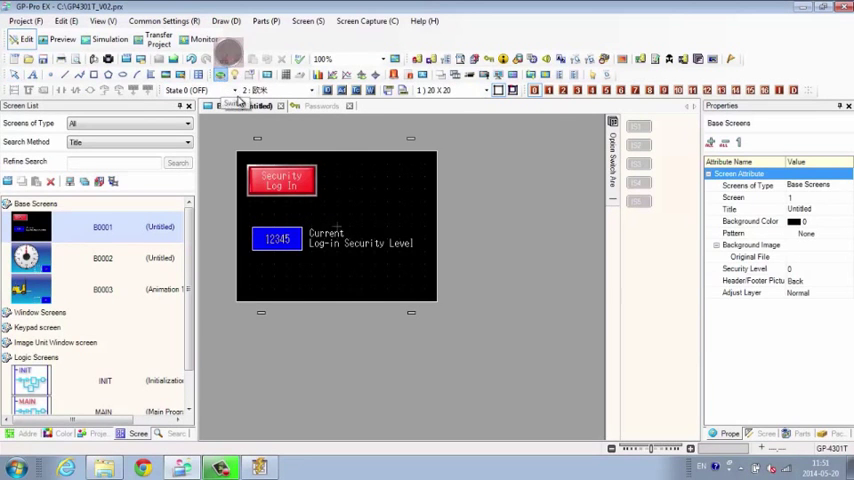
double_click(280, 178)
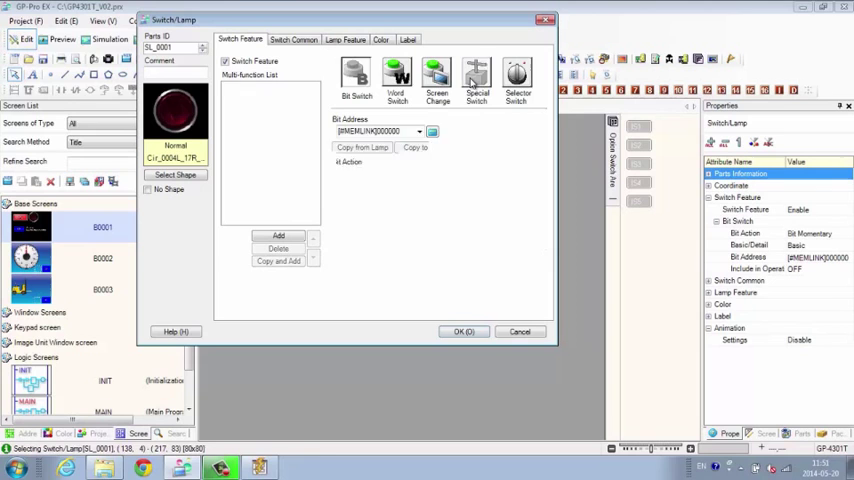
left_click(476, 72)
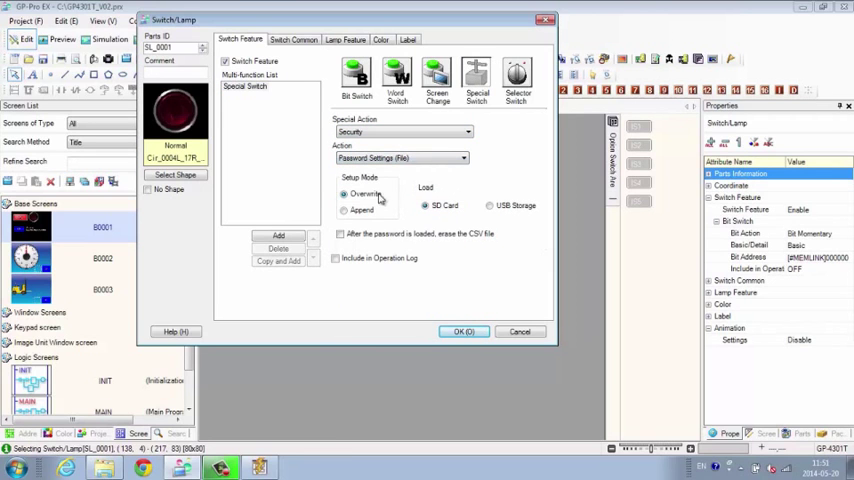
left_click(488, 204)
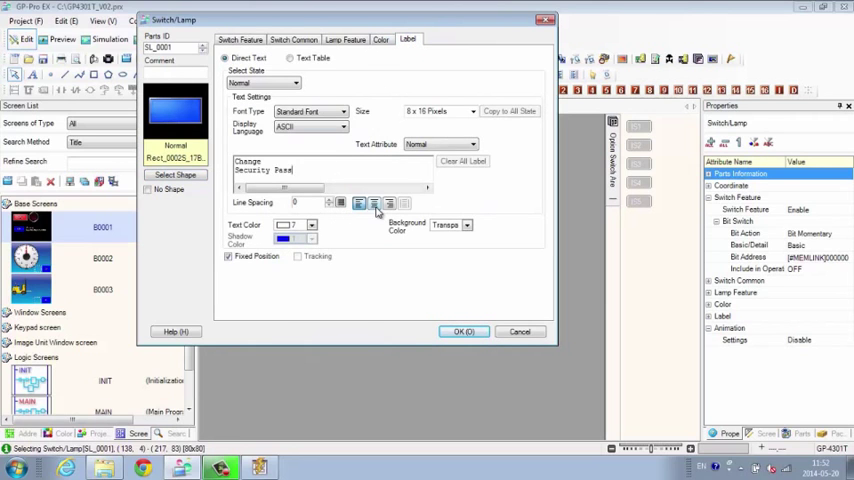
Step: Apply the switch and export the user passwords as a CSV file into a SECURITY folder
left_click(464, 332)
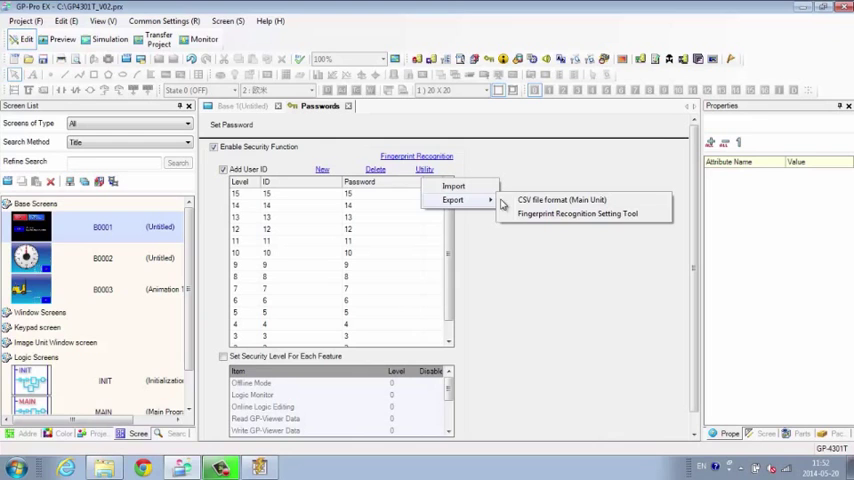
left_click(558, 200)
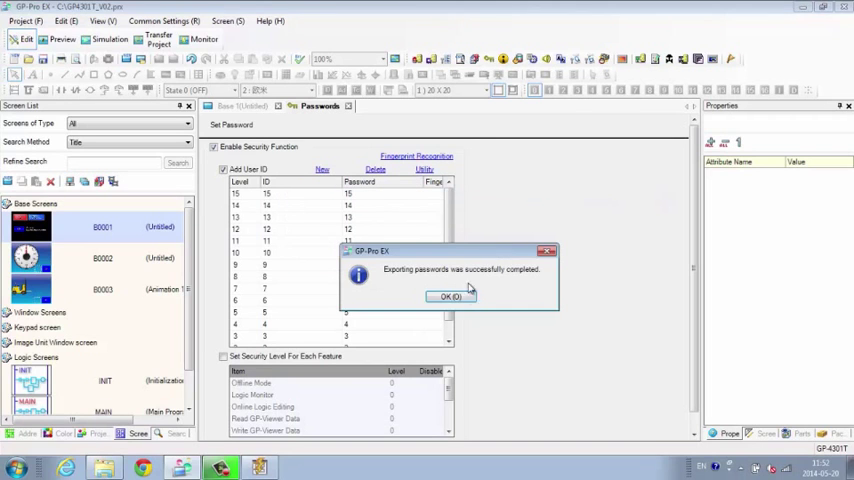
left_click(452, 296)
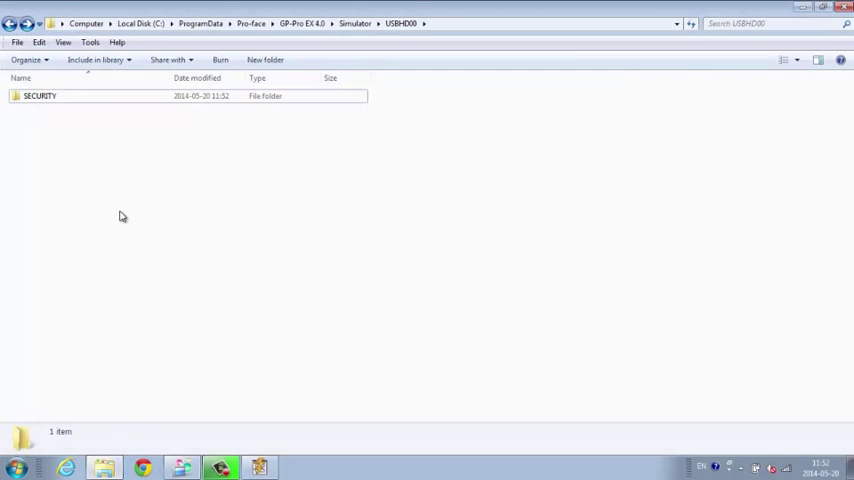